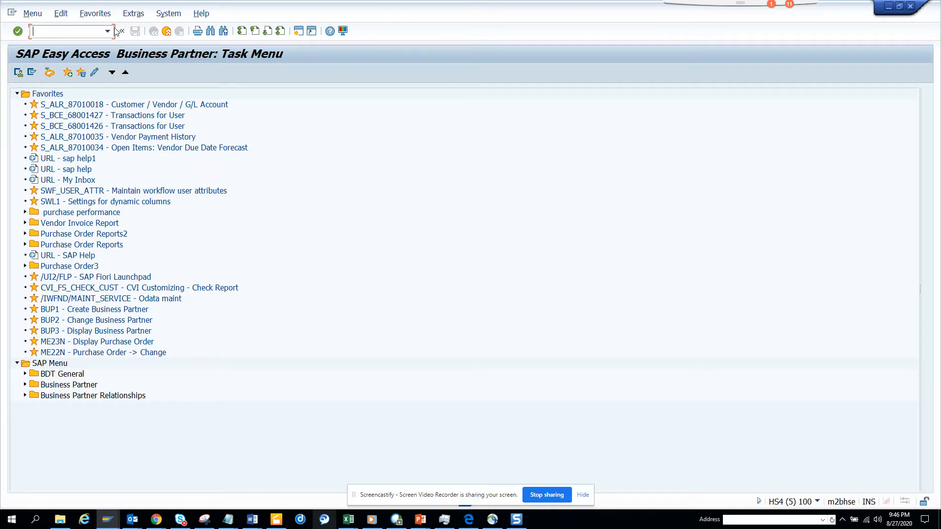
- Launch transaction ZSUPTOOL from the command field history
{"action": "left_click", "coordinate": [108, 30]}
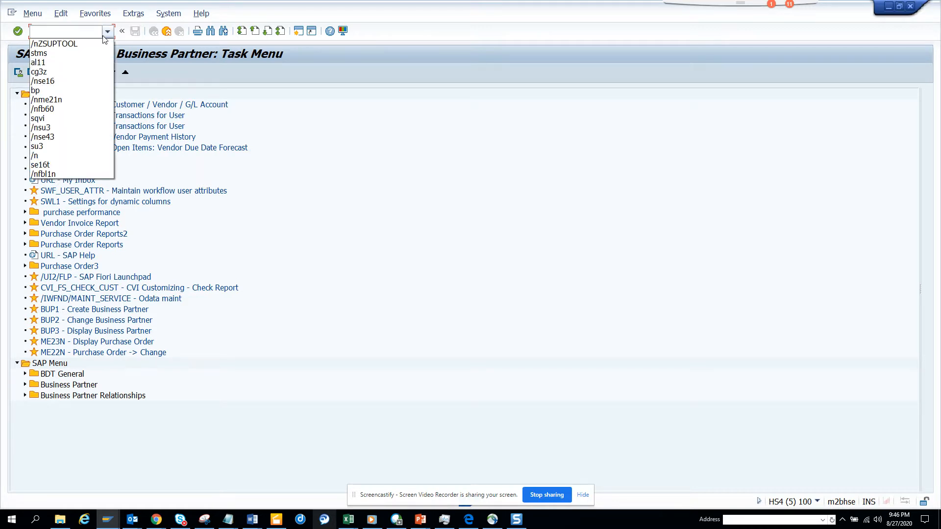
{"action": "left_click", "coordinate": [54, 44]}
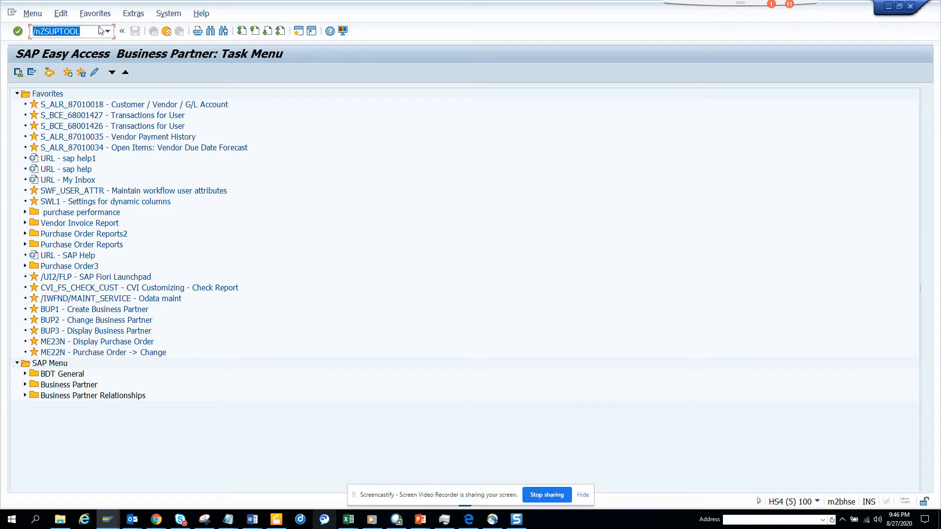
{"action": "left_click", "coordinate": [71, 31]}
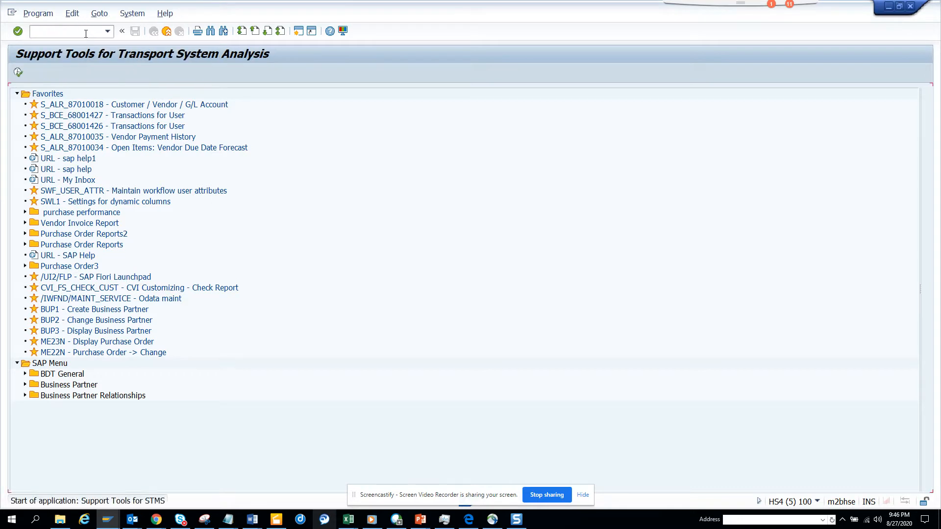
- Execute the support tools analysis for system HS4 over 07/28/2020–08/27/2020
{"action": "left_click", "coordinate": [18, 71]}
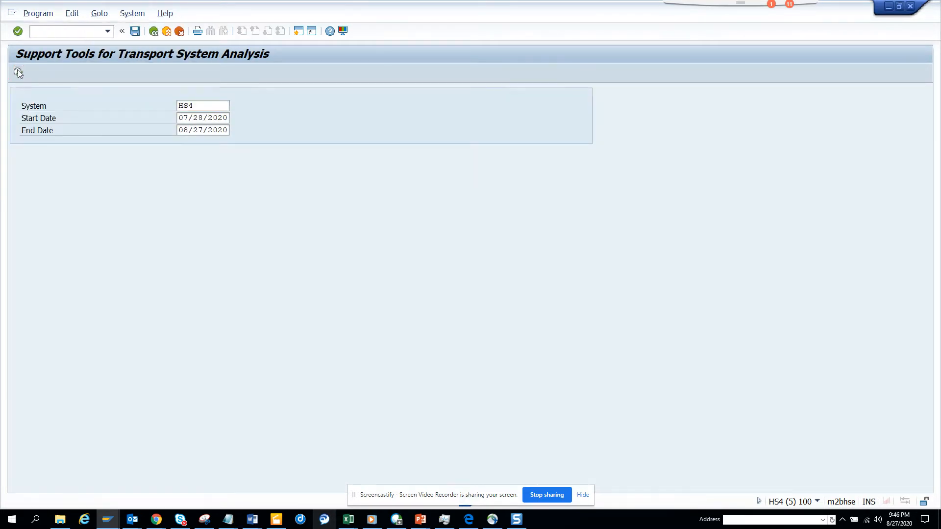
{"action": "left_click", "coordinate": [18, 71]}
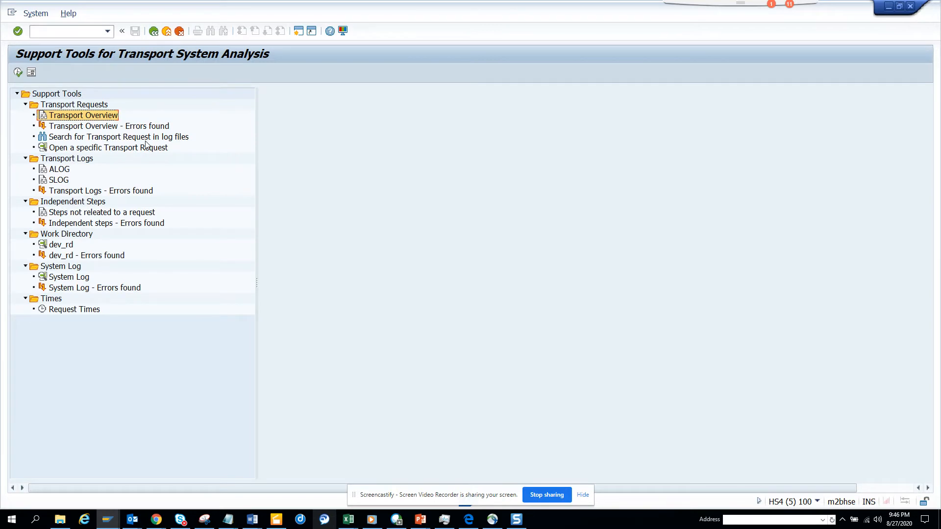
{"action": "mouse_move", "coordinate": [119, 132]}
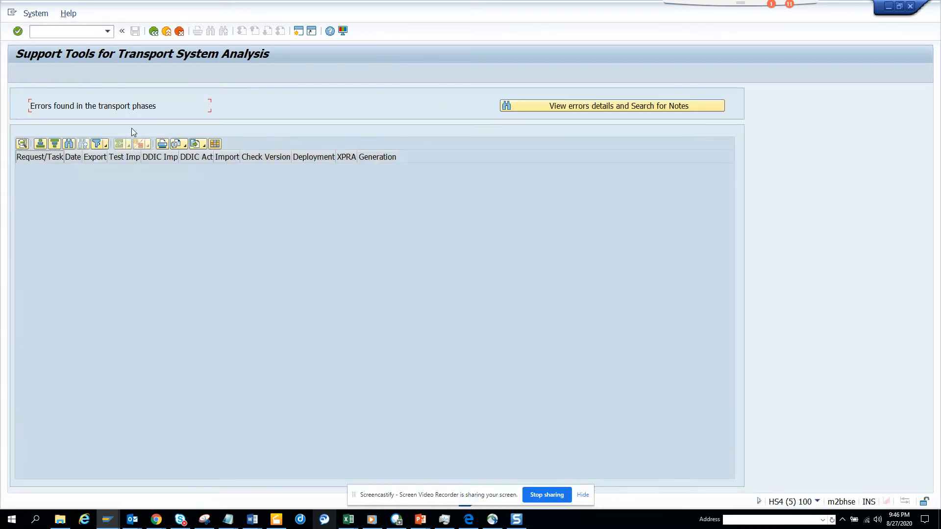
- Return to the Support Tools tree and leave the HS4K* transport request search
{"action": "left_click", "coordinate": [154, 30]}
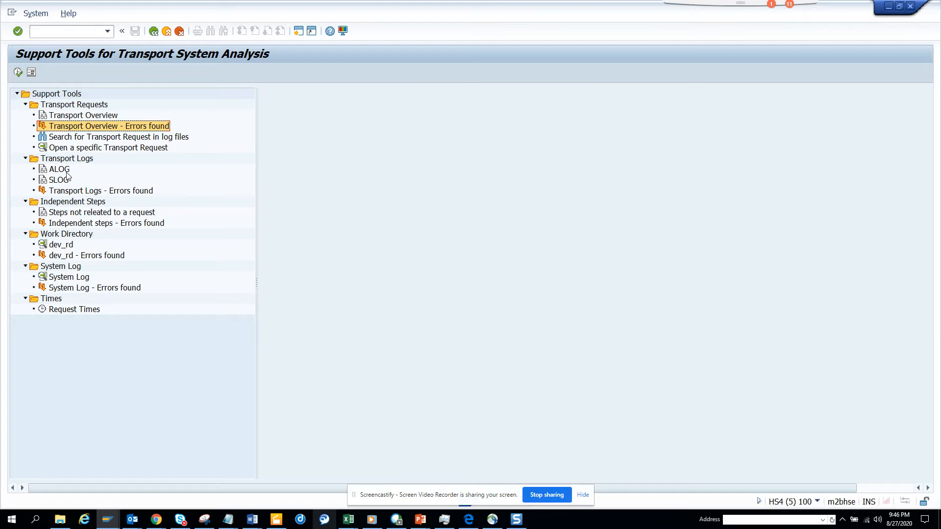
{"action": "mouse_move", "coordinate": [106, 145]}
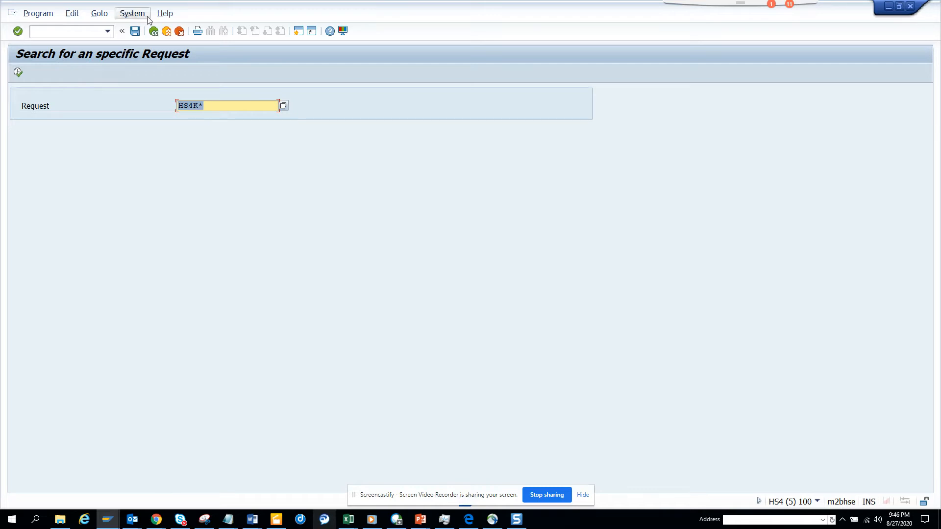
{"action": "mouse_move", "coordinate": [153, 30]}
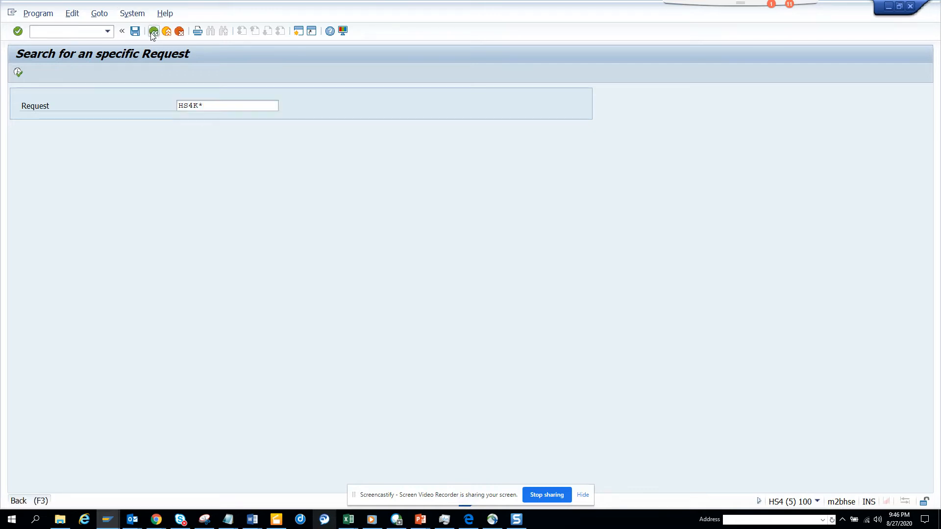
{"action": "left_click", "coordinate": [154, 31]}
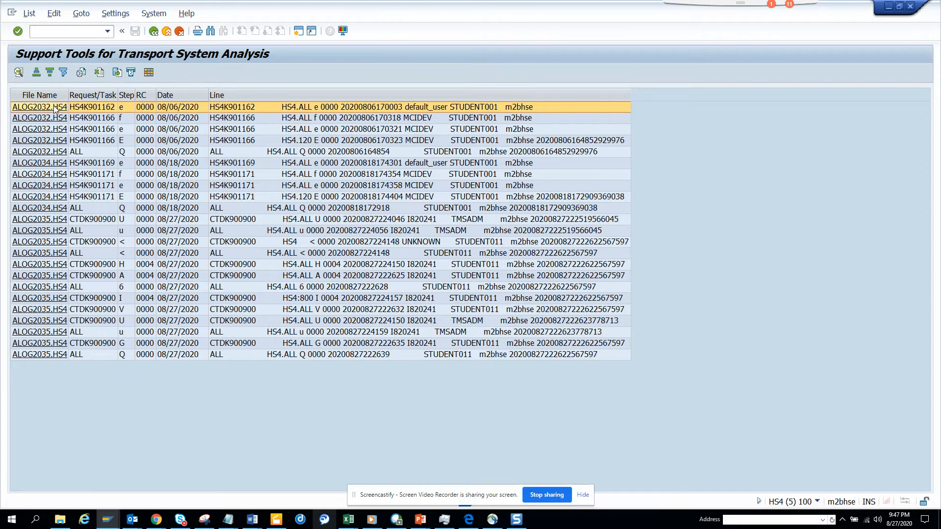
- View log file ALOG2032.HS4, return to the tree and select Transport Logs - Errors found
{"action": "double_click", "coordinate": [40, 107]}
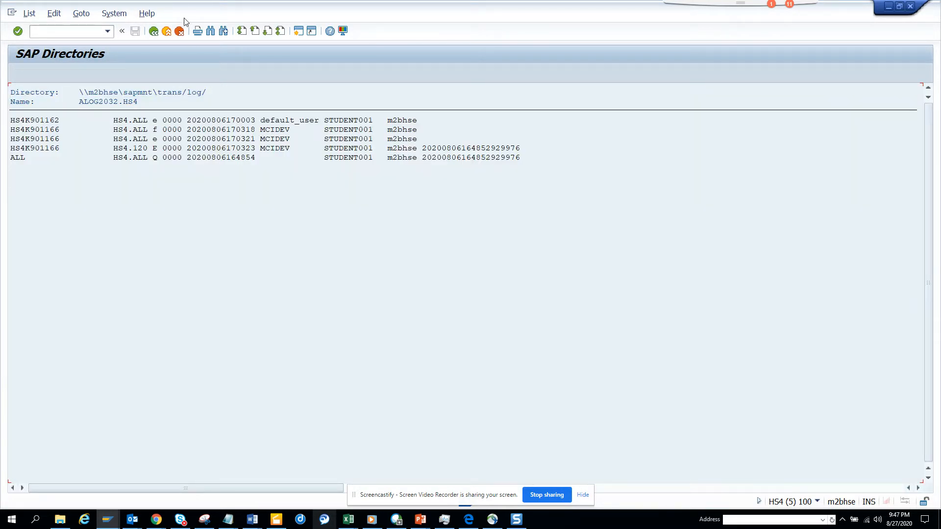
{"action": "left_click", "coordinate": [154, 30]}
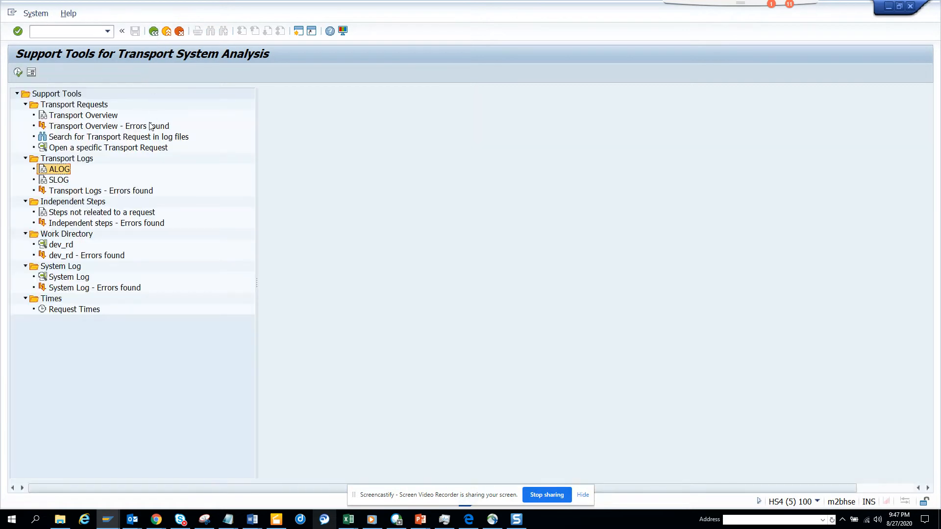
{"action": "mouse_move", "coordinate": [70, 193]}
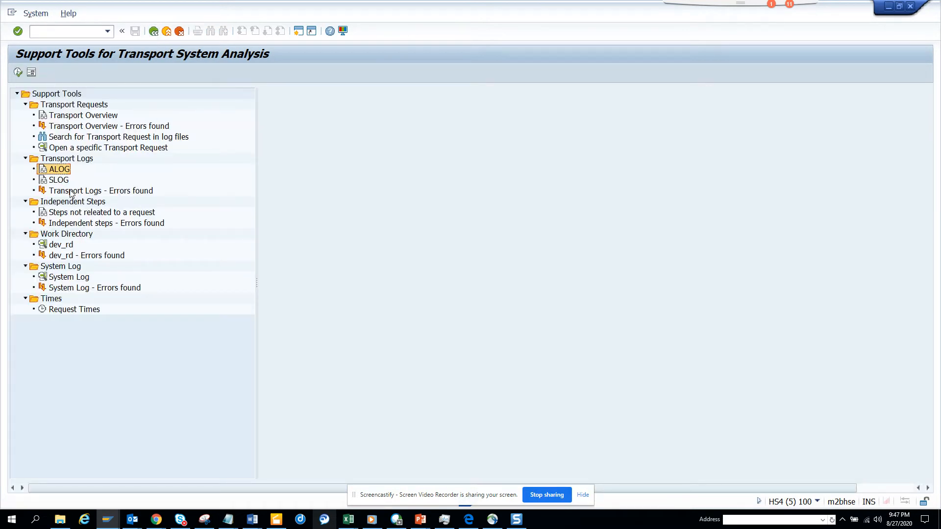
{"action": "left_click", "coordinate": [101, 190]}
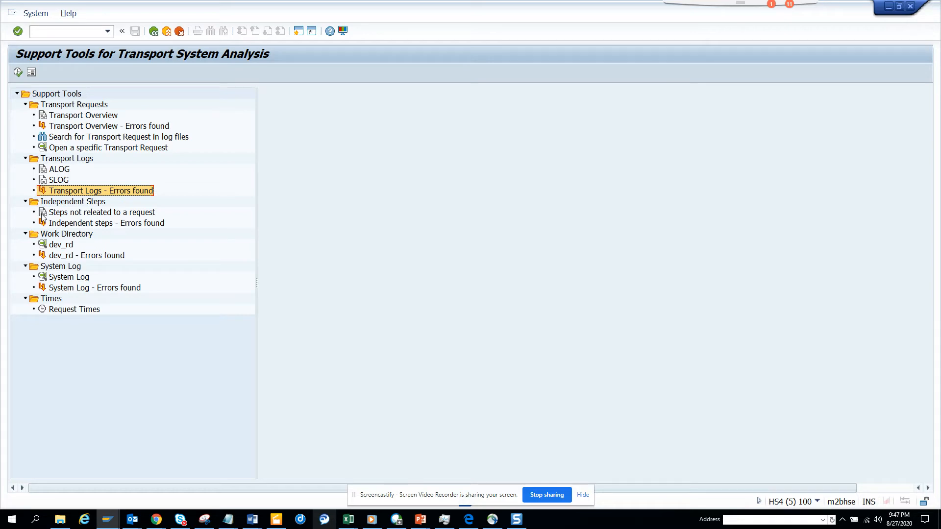
{"action": "mouse_move", "coordinate": [62, 251]}
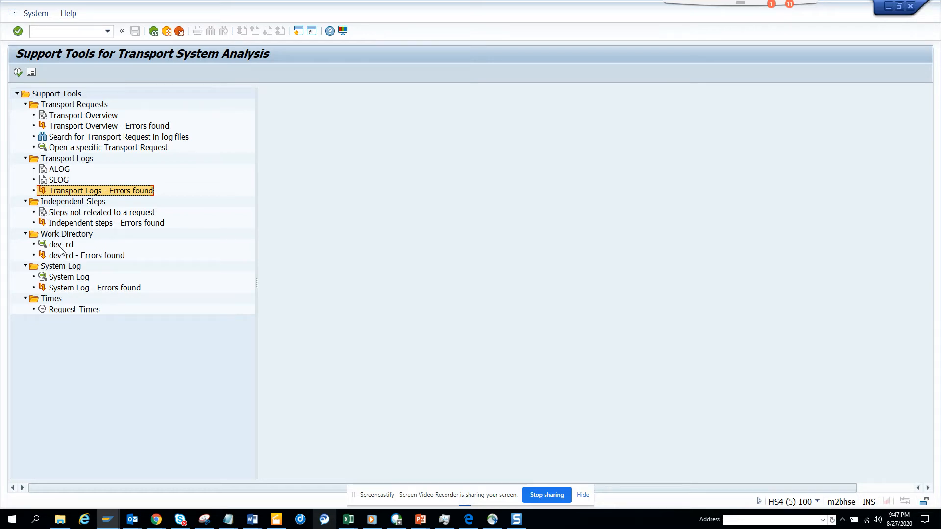
- View the errors found in the dev_rd work directory log, then return from the list
{"action": "left_click", "coordinate": [61, 244]}
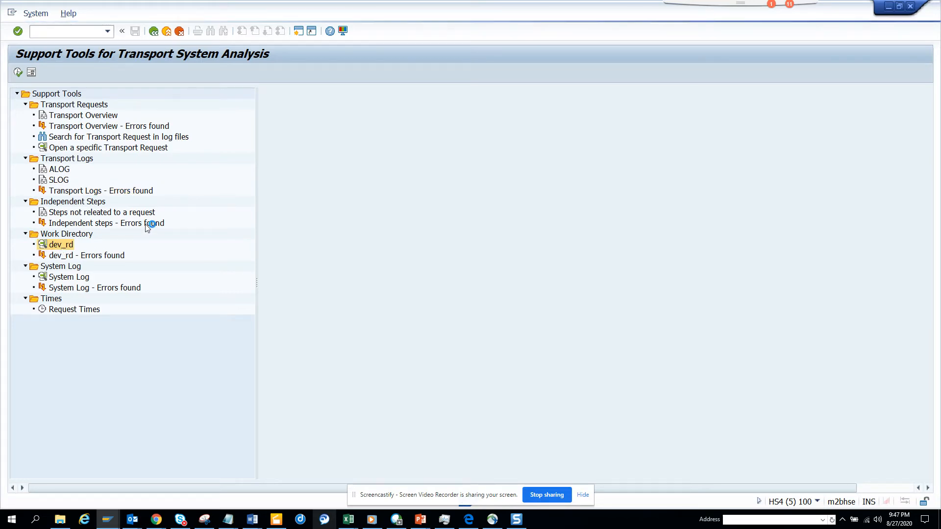
{"action": "double_click", "coordinate": [61, 245]}
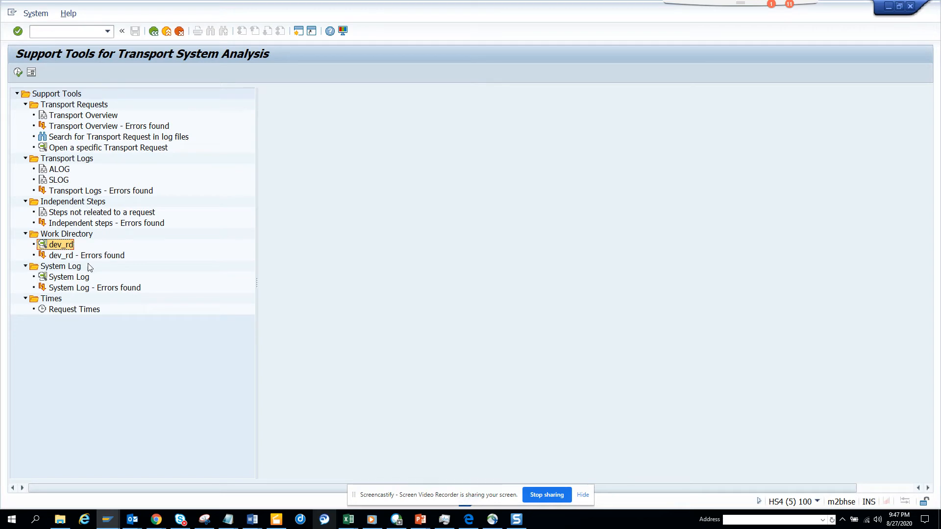
{"action": "left_click", "coordinate": [86, 255]}
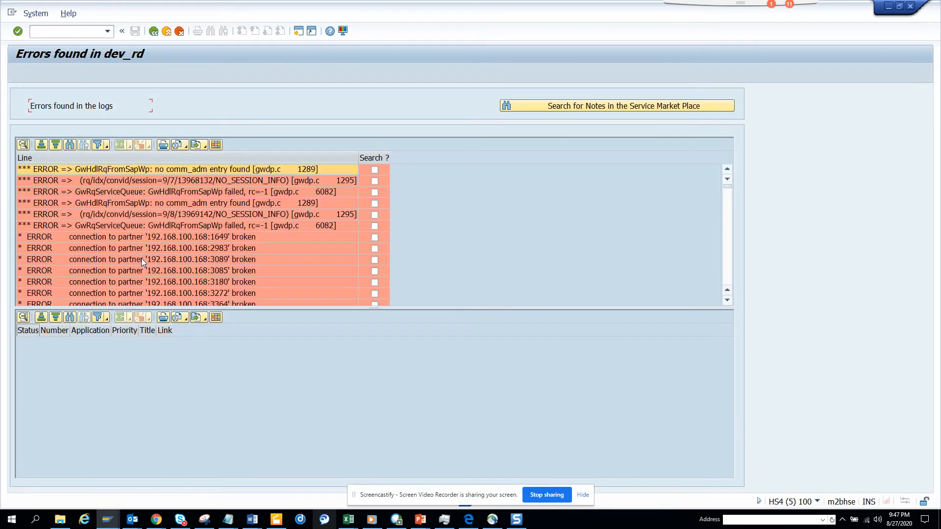
{"action": "mouse_move", "coordinate": [175, 270]}
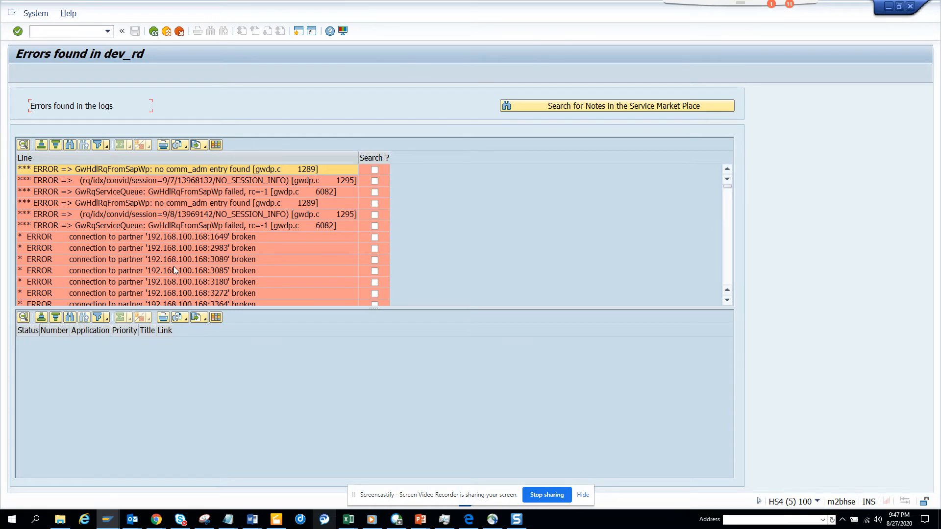
{"action": "mouse_move", "coordinate": [171, 72]}
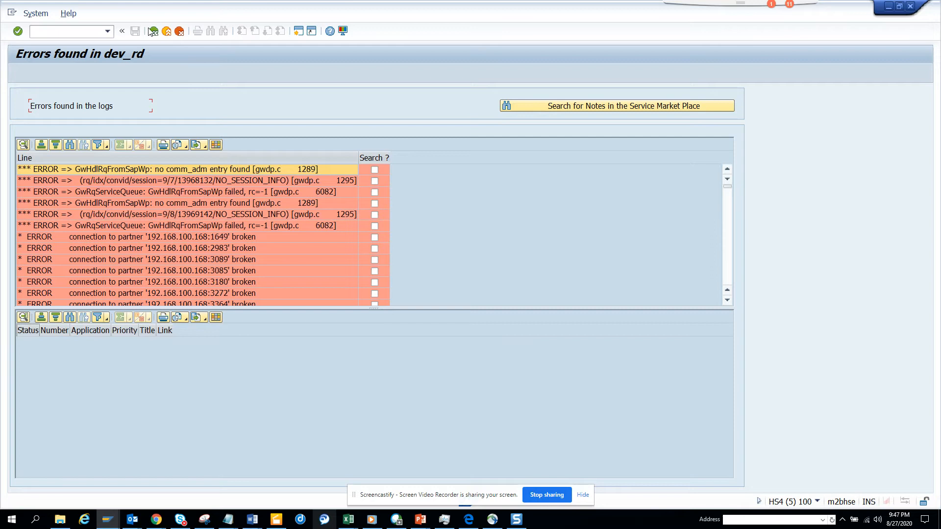
{"action": "left_click", "coordinate": [121, 31]}
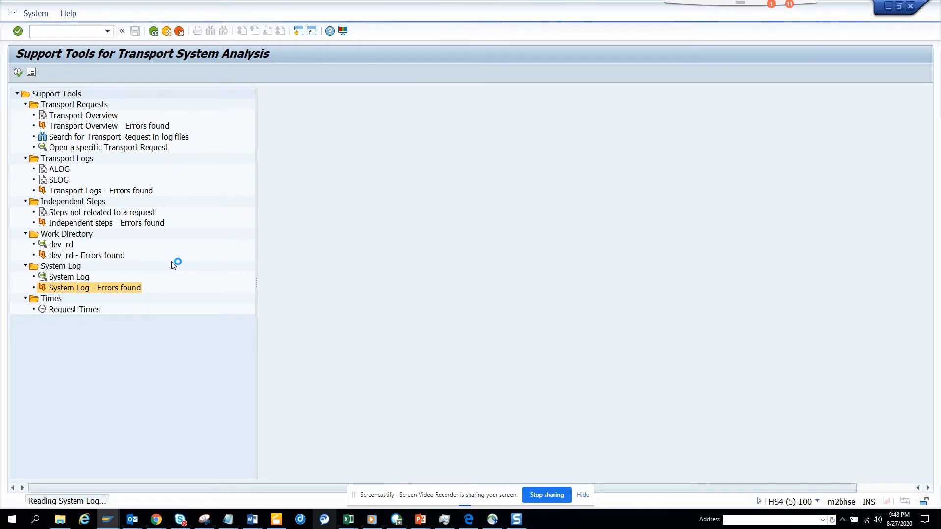
{"action": "mouse_move", "coordinate": [173, 380]}
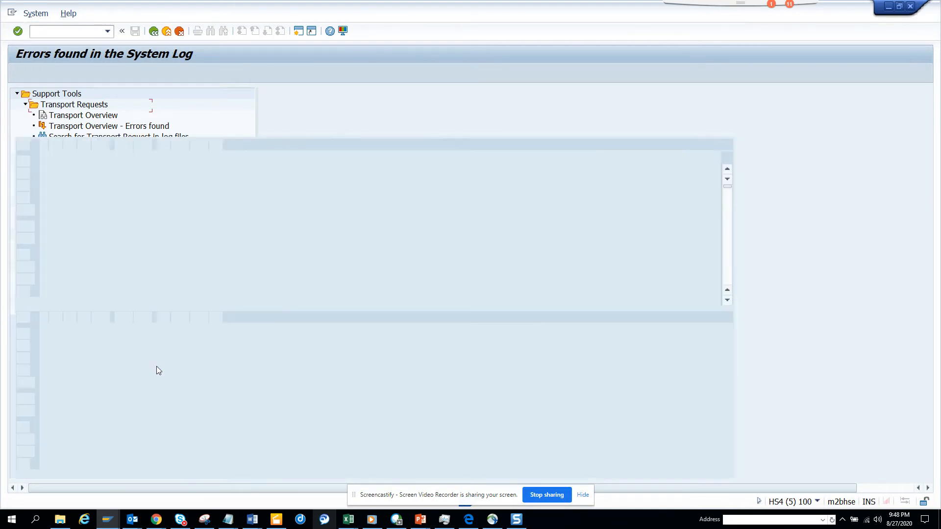
{"action": "left_click", "coordinate": [108, 126]}
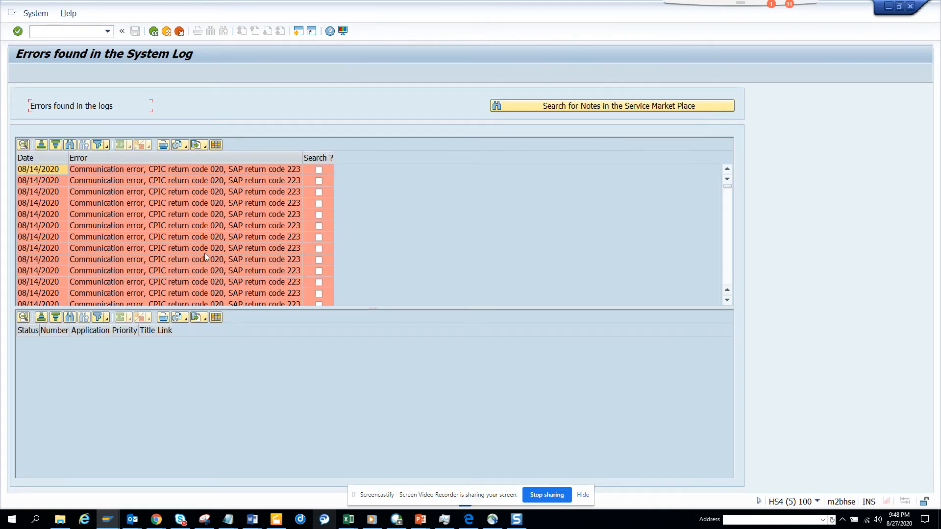
{"action": "mouse_move", "coordinate": [538, 277]}
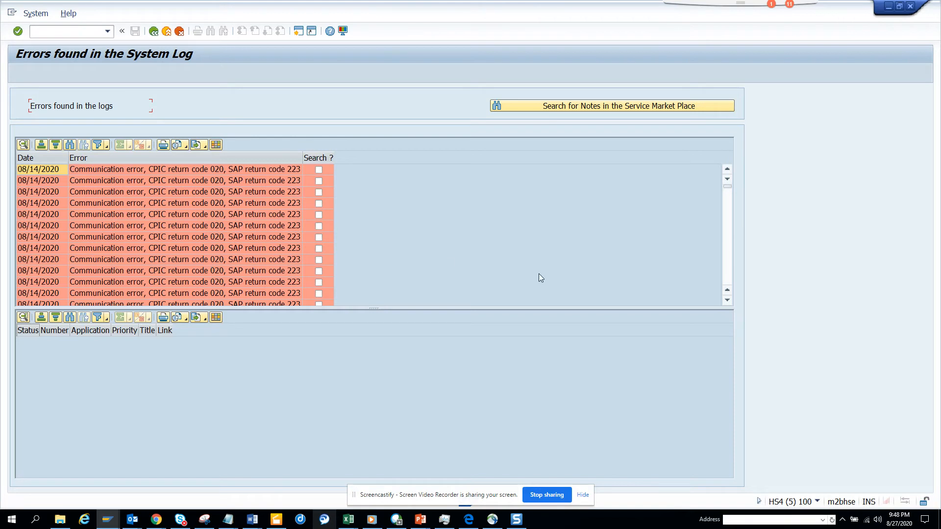
{"action": "mouse_move", "coordinate": [238, 250]}
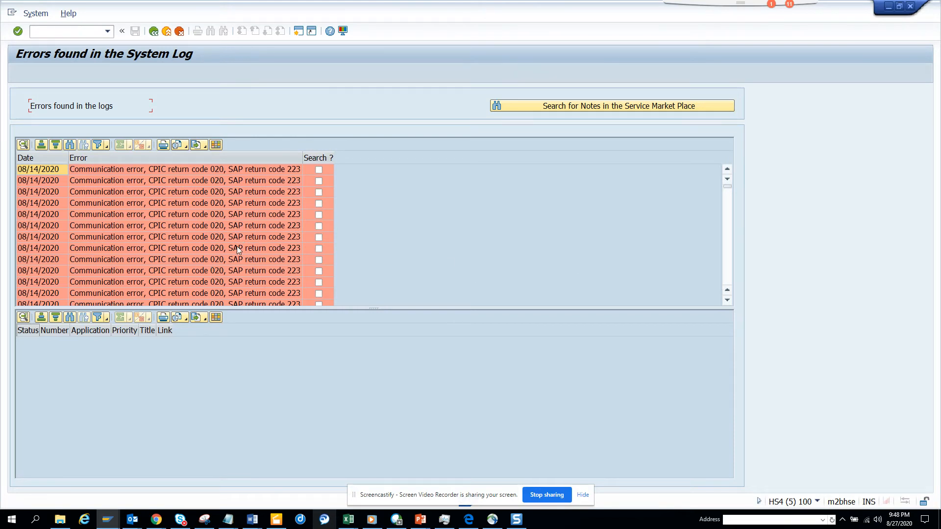
{"action": "left_click", "coordinate": [180, 248]}
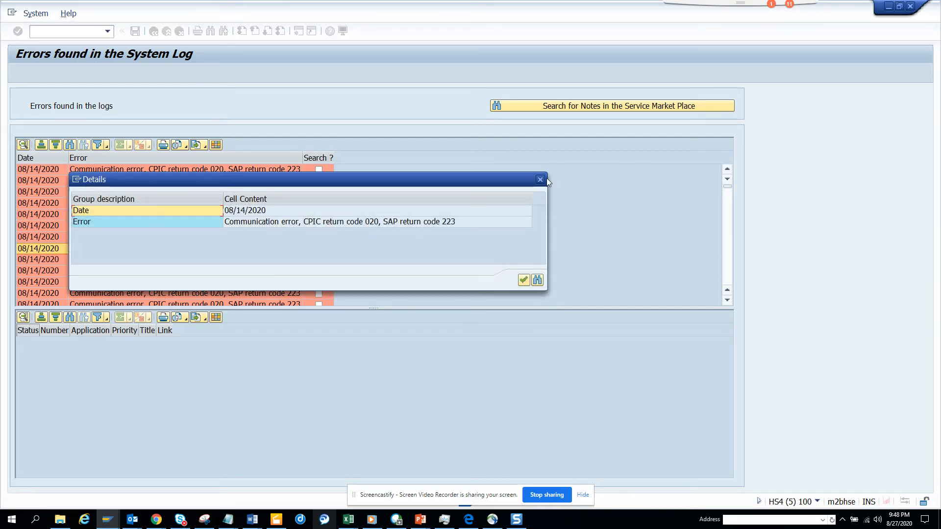
{"action": "left_click", "coordinate": [540, 179]}
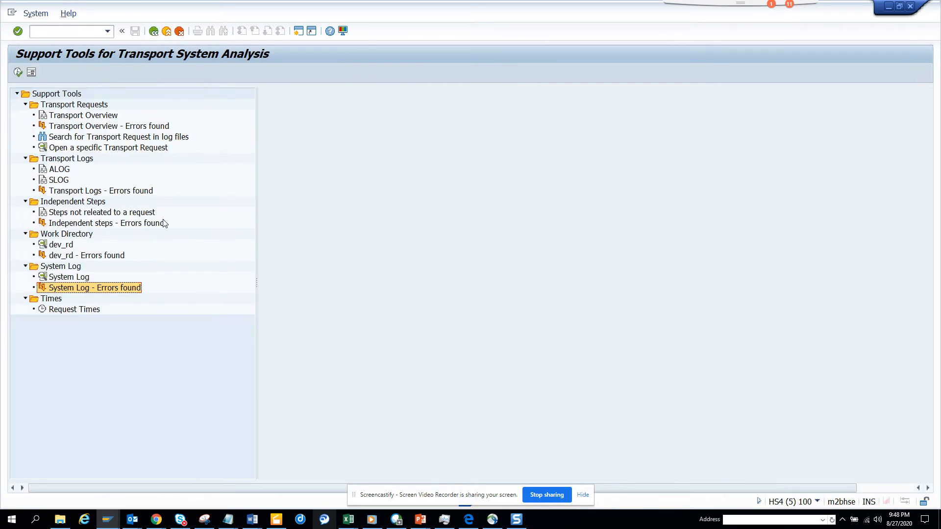
{"action": "left_click", "coordinate": [74, 309]}
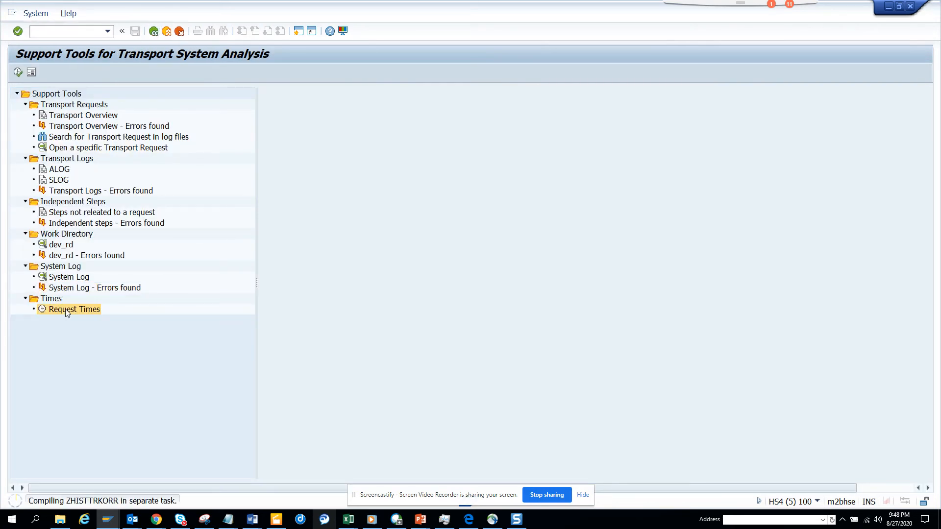
{"action": "double_click", "coordinate": [73, 309]}
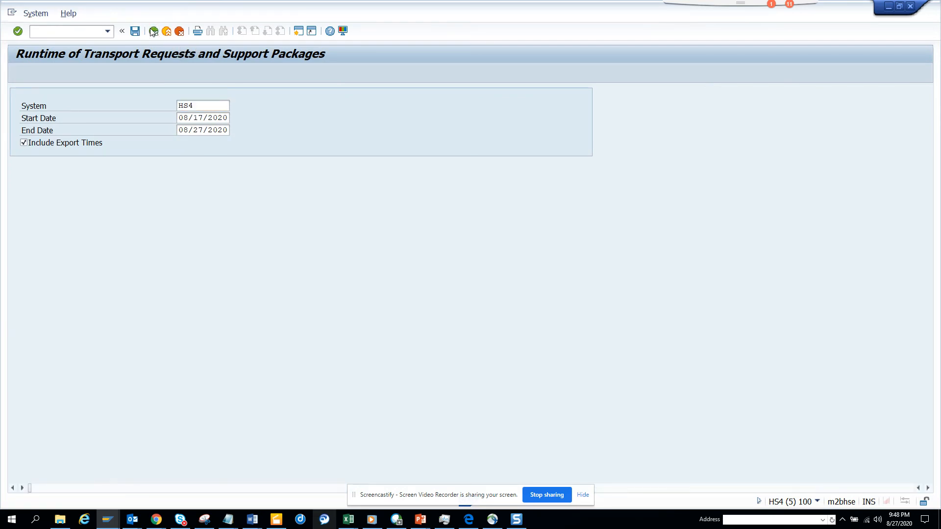
{"action": "left_click", "coordinate": [121, 30]}
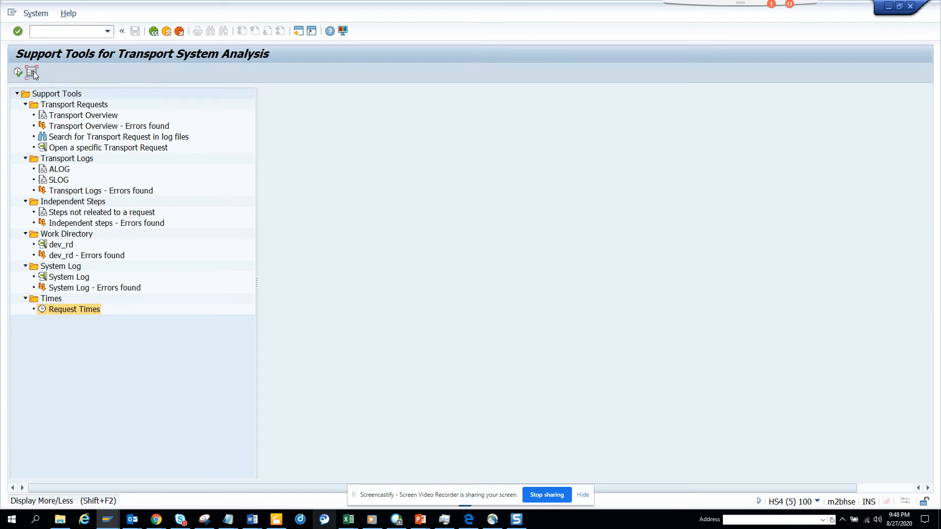
- Expand the tree to show all support tools and return from the E070 table listing
{"action": "left_click", "coordinate": [31, 72]}
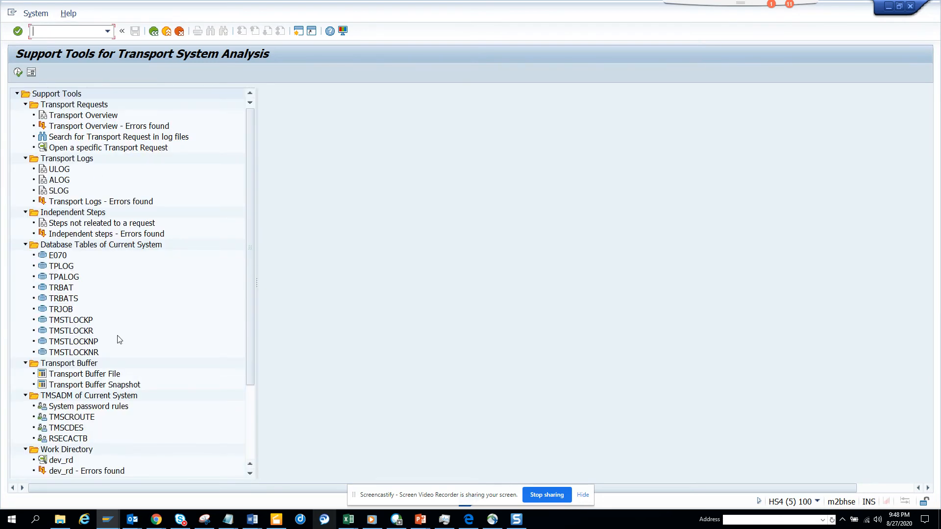
{"action": "mouse_move", "coordinate": [73, 258]}
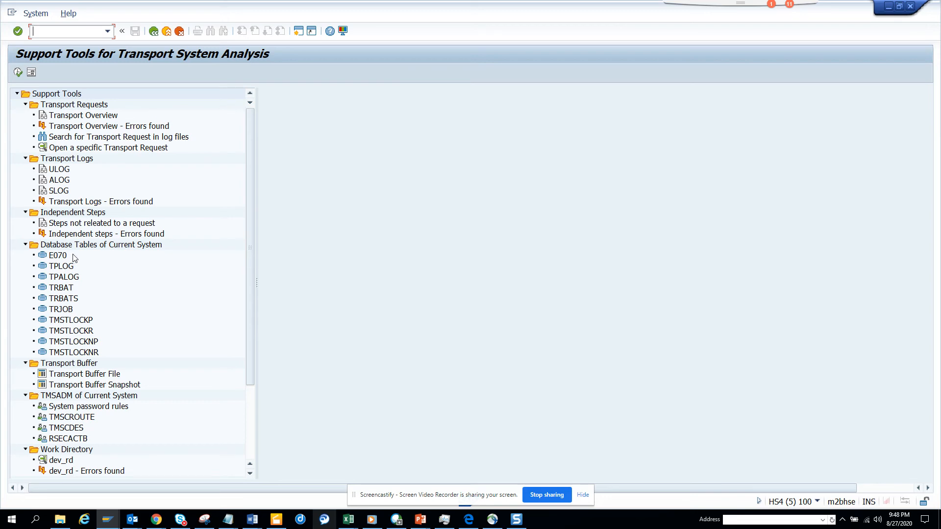
{"action": "mouse_move", "coordinate": [71, 258]}
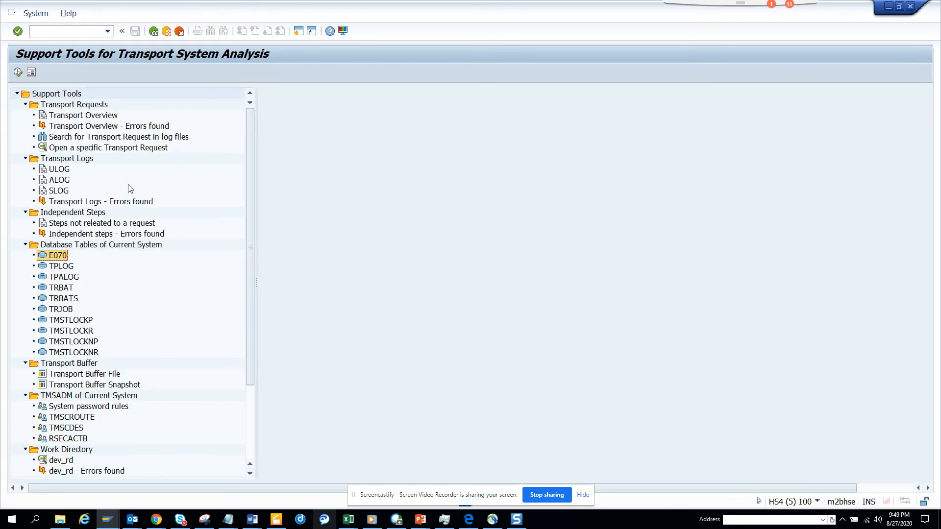
{"action": "mouse_move", "coordinate": [65, 274]}
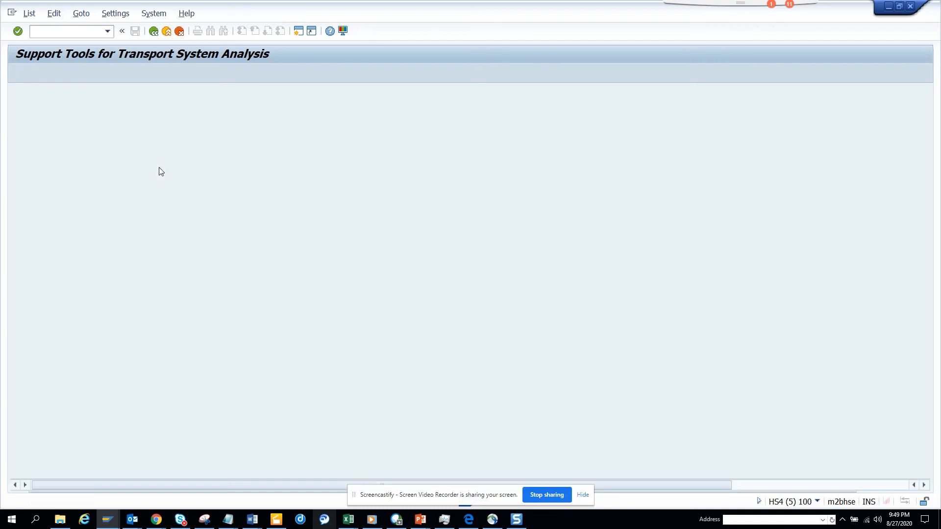
{"action": "left_click", "coordinate": [153, 30]}
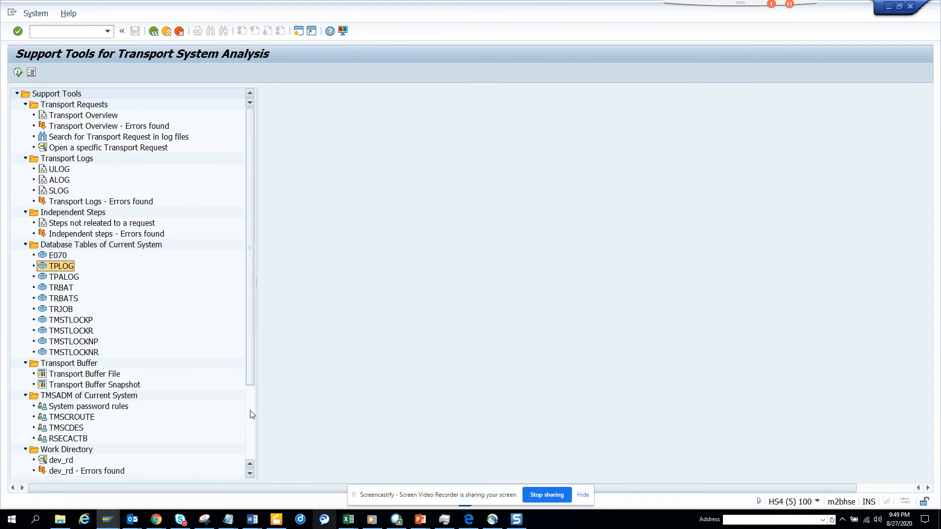
{"action": "scroll", "scroll_direction": "down", "scroll_amount": 3}
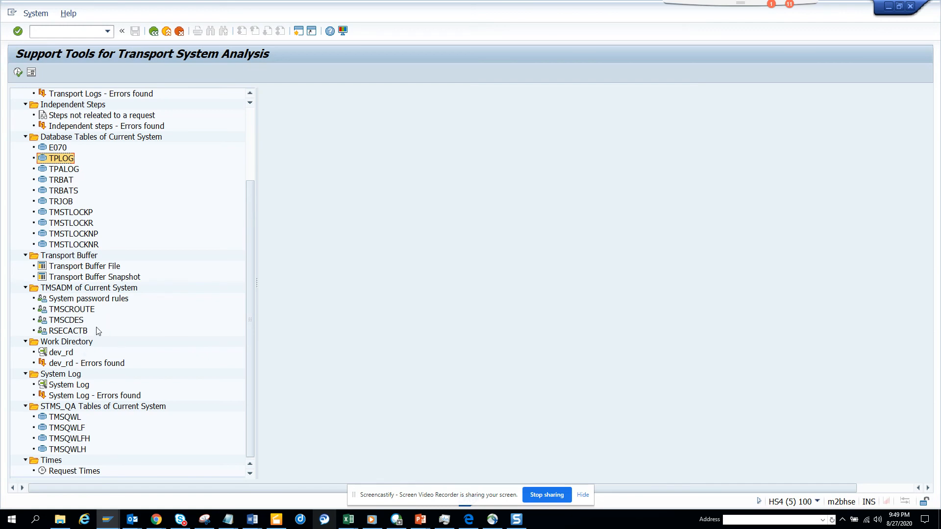
{"action": "mouse_move", "coordinate": [174, 258]}
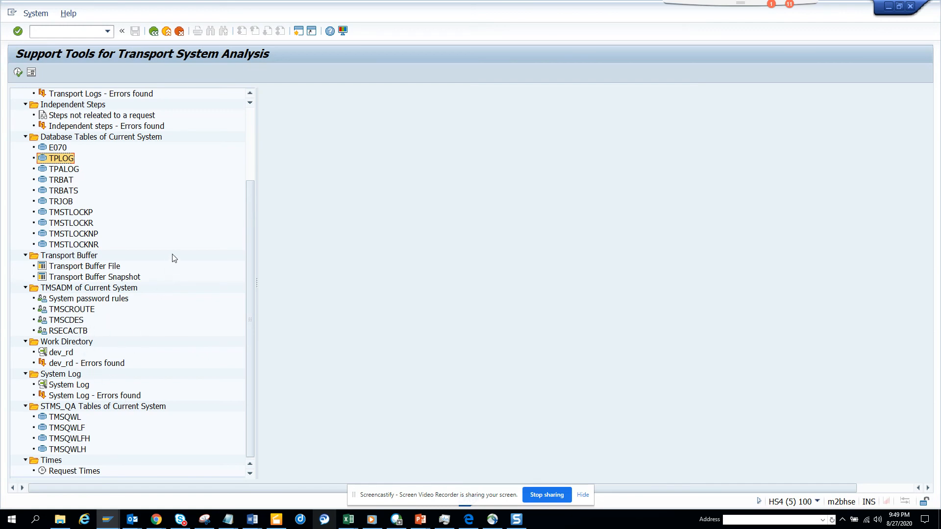
{"action": "scroll", "scroll_direction": "up", "scroll_amount": 3}
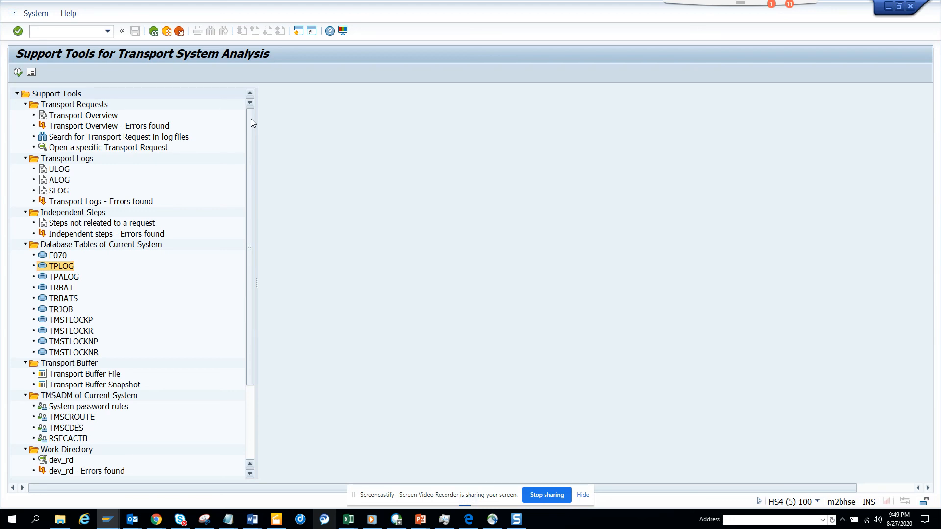
{"action": "mouse_move", "coordinate": [501, 294]}
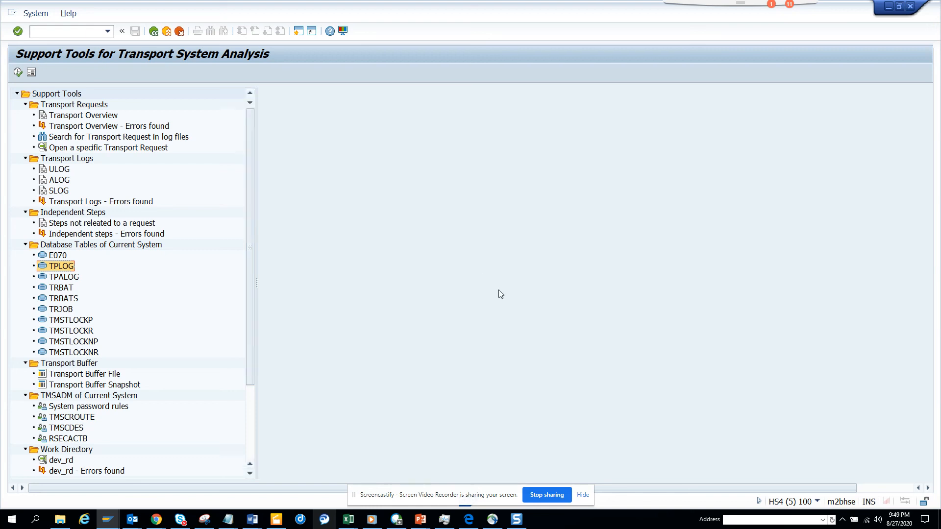
{"action": "mouse_move", "coordinate": [542, 327]}
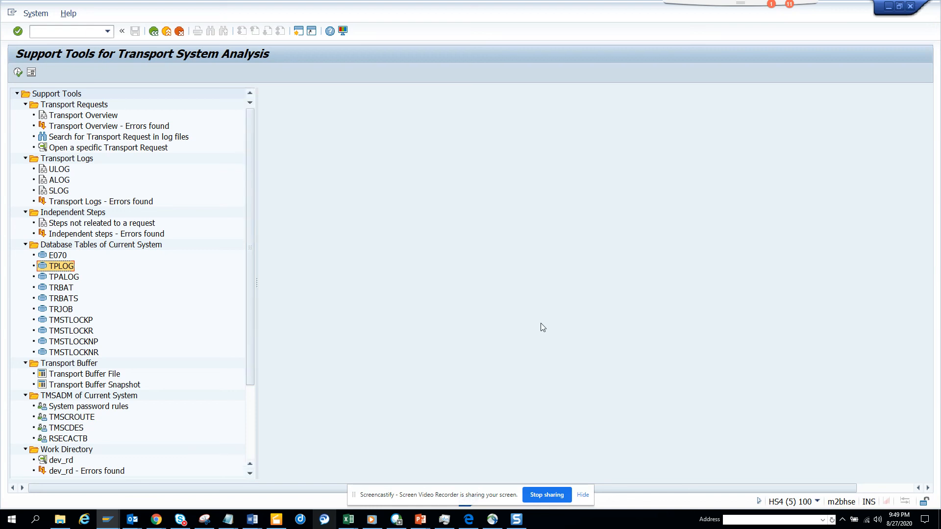